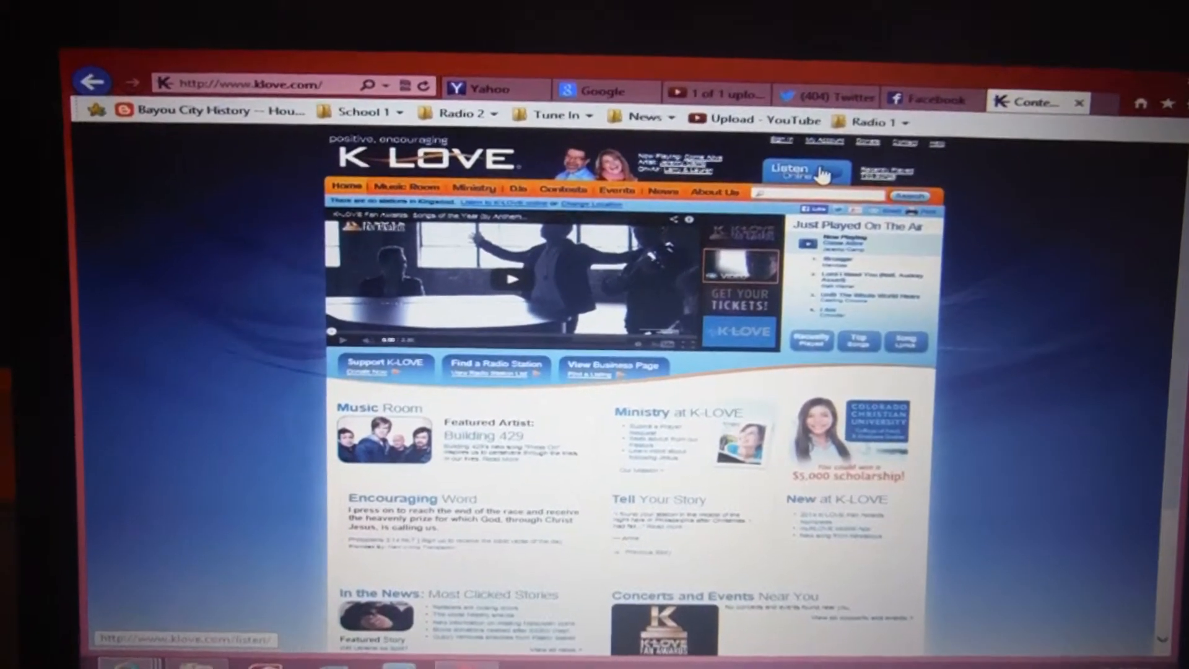
- Launch the K-LOVE Listen Online player popup from the homepage header
{"action": "left_click", "coordinate": [804, 170]}
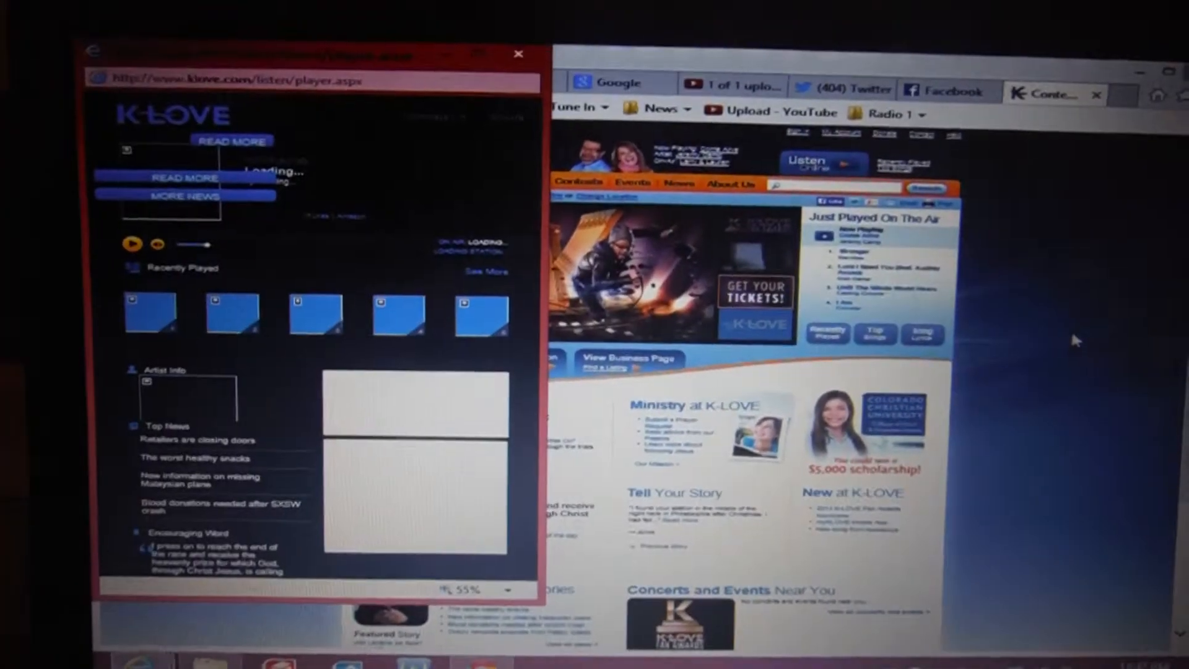